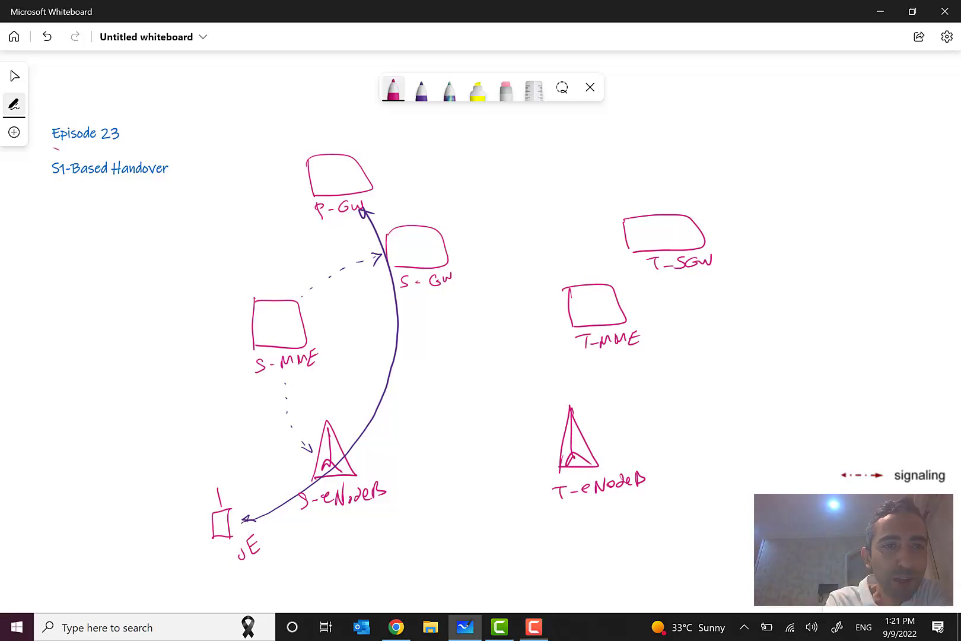
Draw pink lines under the 'Episode 23' and 'S1-Based Handover' titles.
{"action": "left_click_drag", "start_coordinate": [54, 146], "coordinate": [131, 142]}
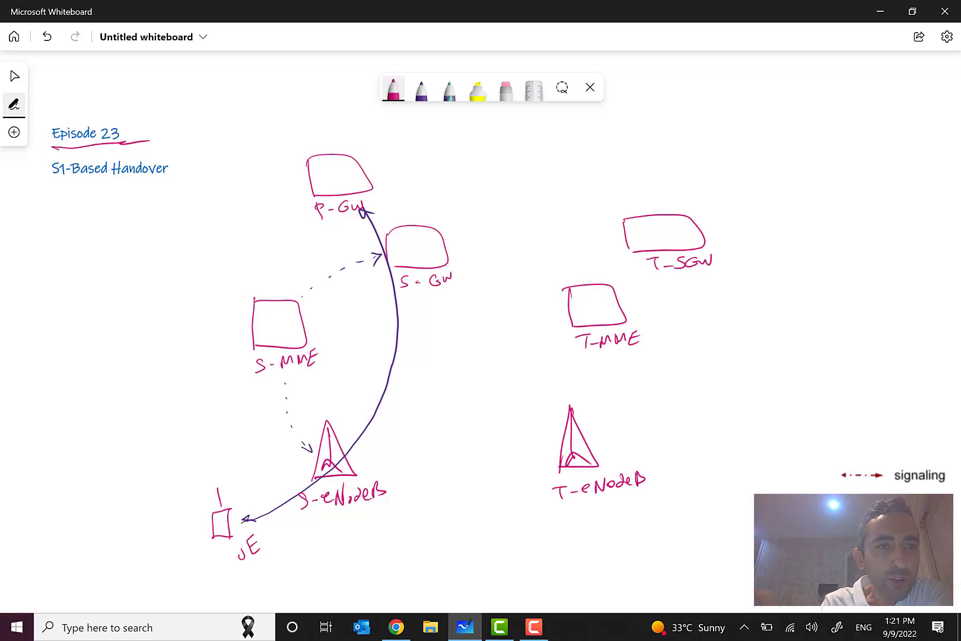
{"action": "left_click_drag", "start_coordinate": [55, 190], "coordinate": [165, 188]}
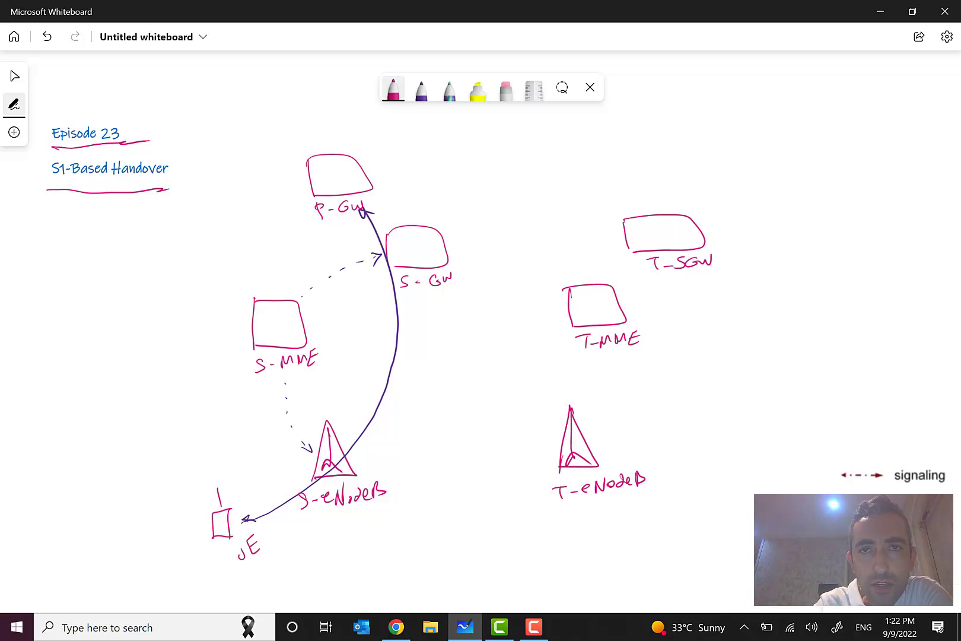
Write 'S1-MME' in purple ink and add a purple underline stroke.
{"action": "left_click", "coordinate": [421, 89]}
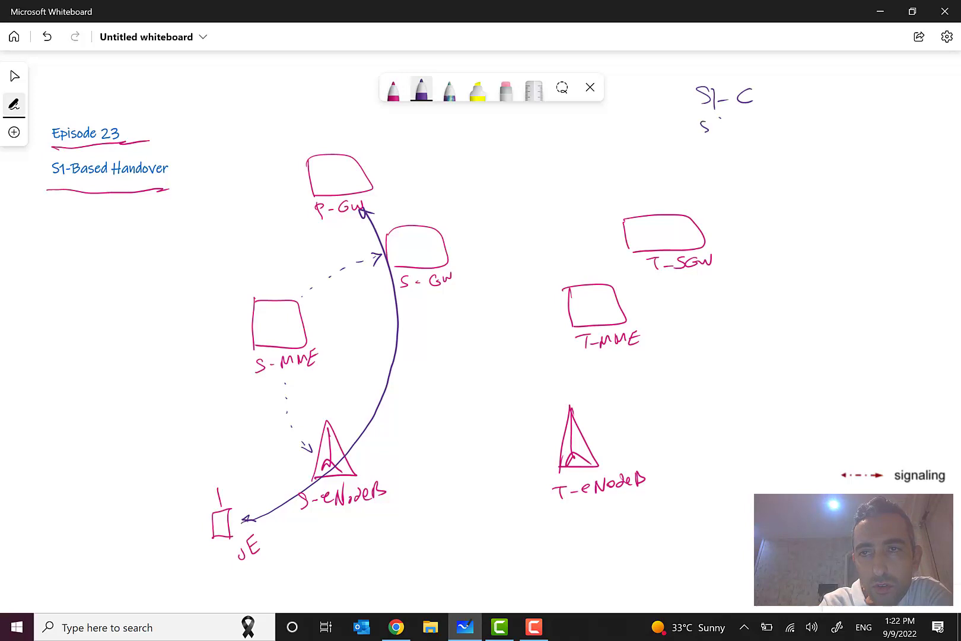
{"action": "type", "text": "S1-MME"}
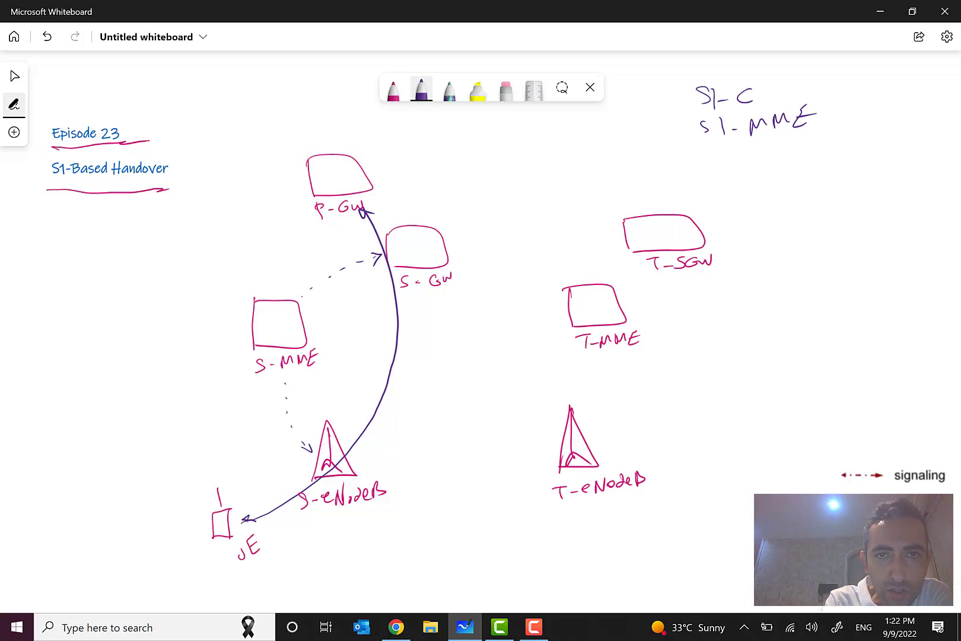
{"action": "left_click_drag", "start_coordinate": [293, 513], "coordinate": [352, 517]}
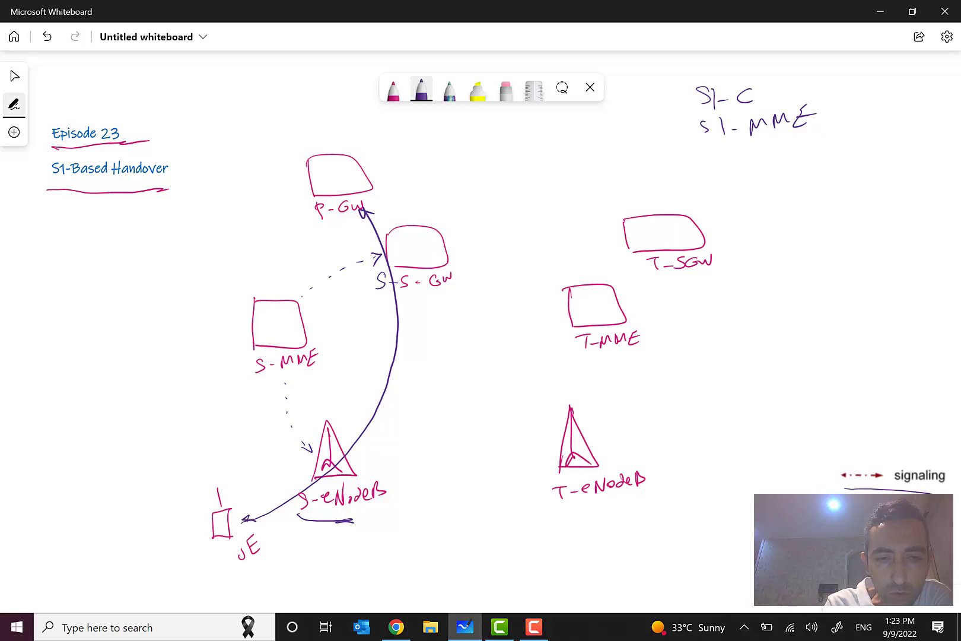
{"action": "left_click_drag", "start_coordinate": [279, 564], "coordinate": [411, 563]}
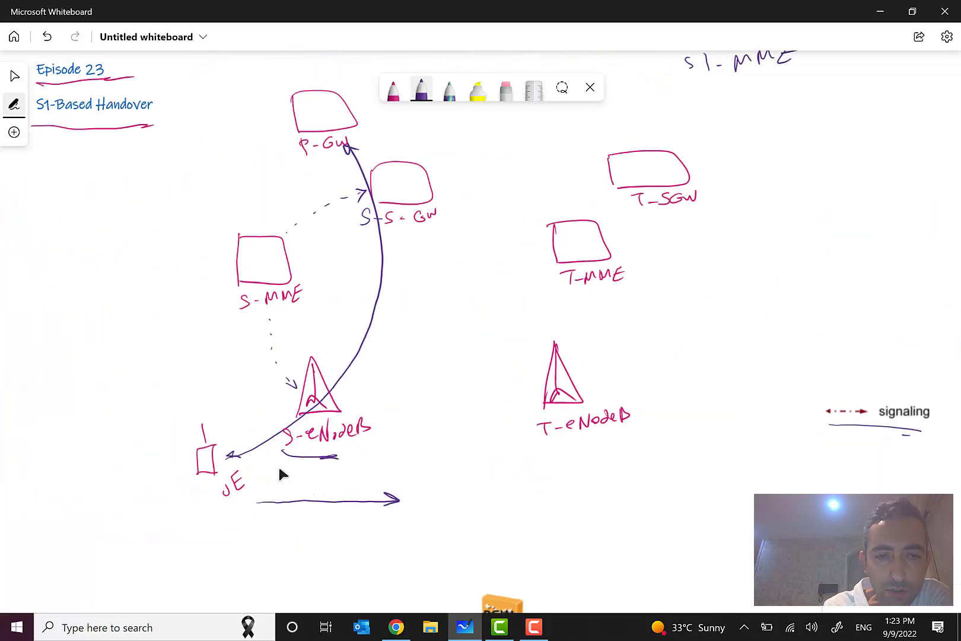
{"action": "mouse_move", "coordinate": [389, 487]}
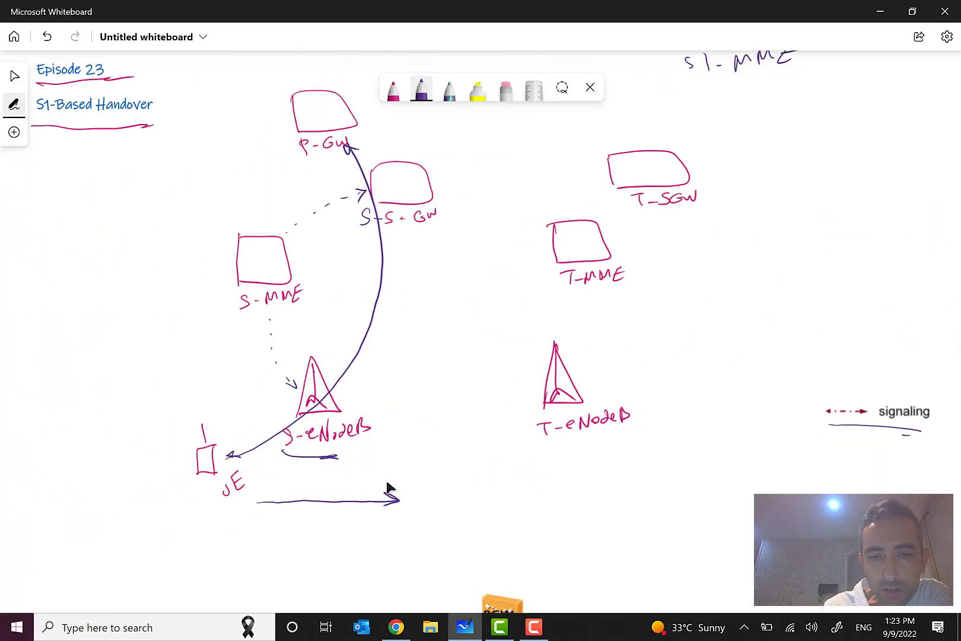
{"action": "mouse_move", "coordinate": [542, 497]}
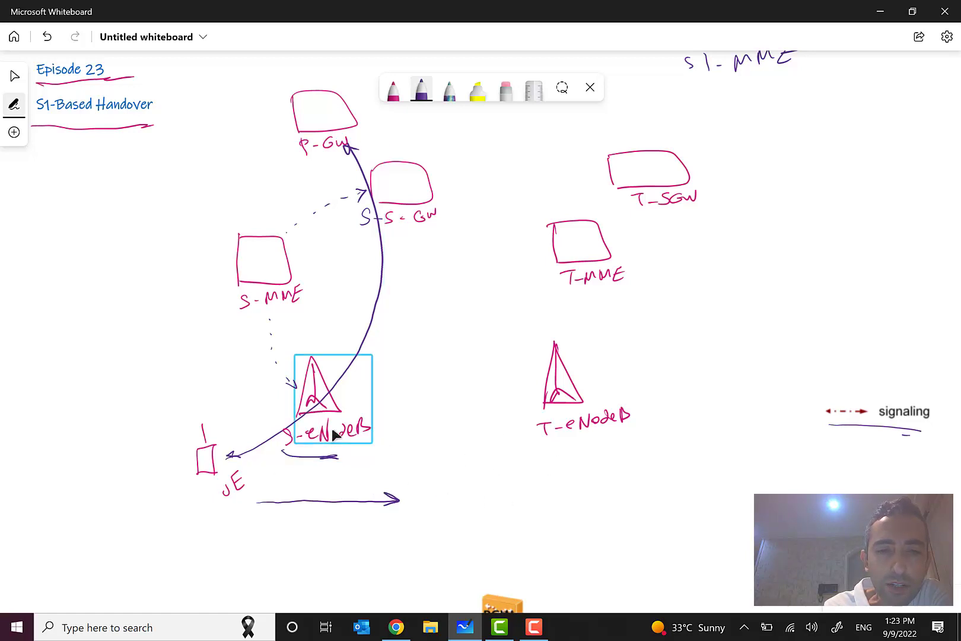
{"action": "left_click", "coordinate": [382, 445]}
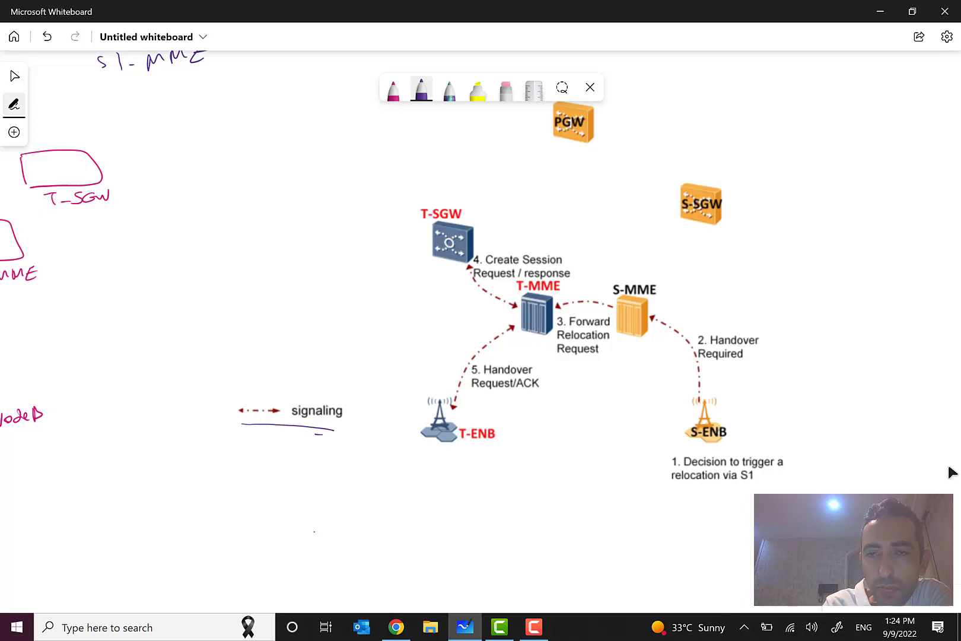
Draw an arrow from S-ENB toward S-MME, then a pink leftward stroke.
{"action": "left_click_drag", "start_coordinate": [660, 344], "coordinate": [674, 392]}
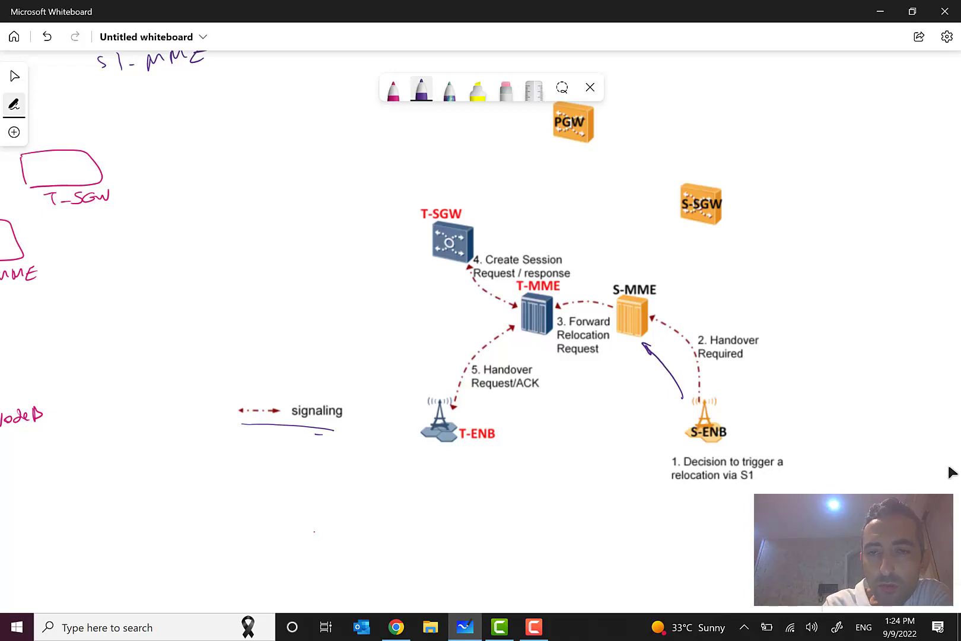
{"action": "left_click", "coordinate": [393, 89]}
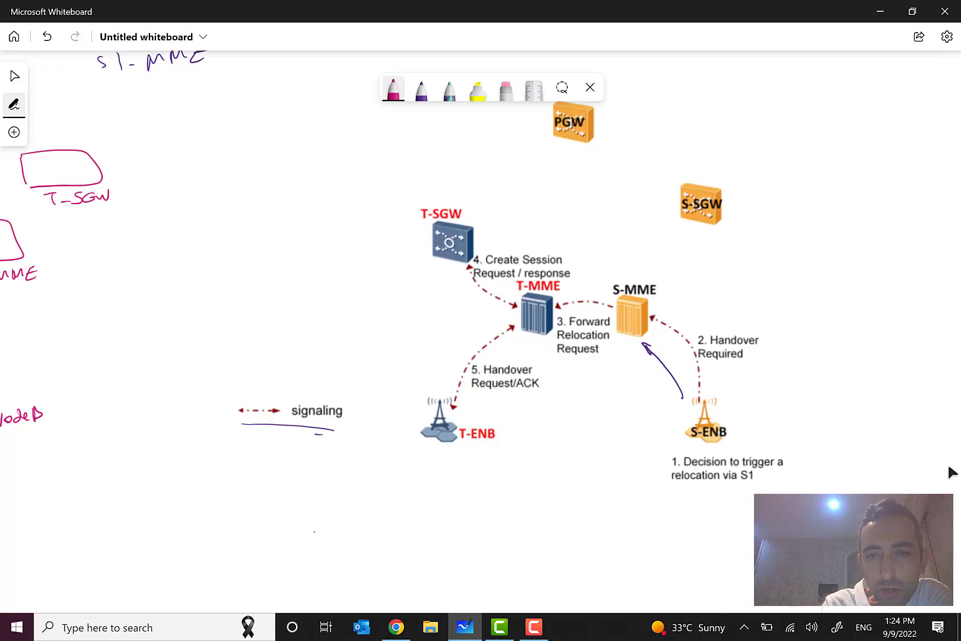
{"action": "left_click_drag", "start_coordinate": [607, 362], "coordinate": [551, 360]}
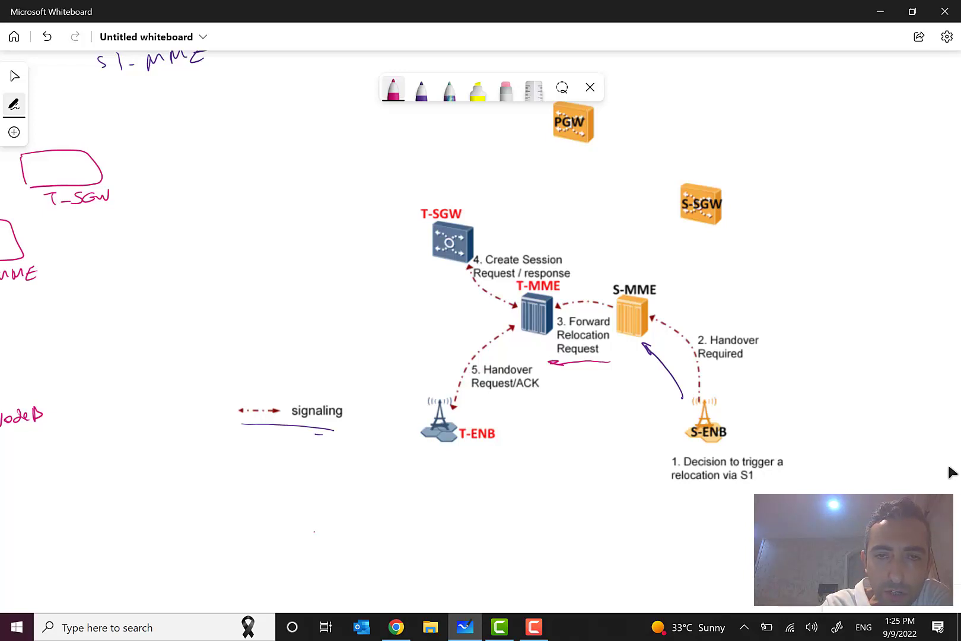
Draw arrows from T-MME to T-SGW and onward, sketch a P-GW box, and circle T-ENB.
{"action": "left_click_drag", "start_coordinate": [496, 313], "coordinate": [457, 270]}
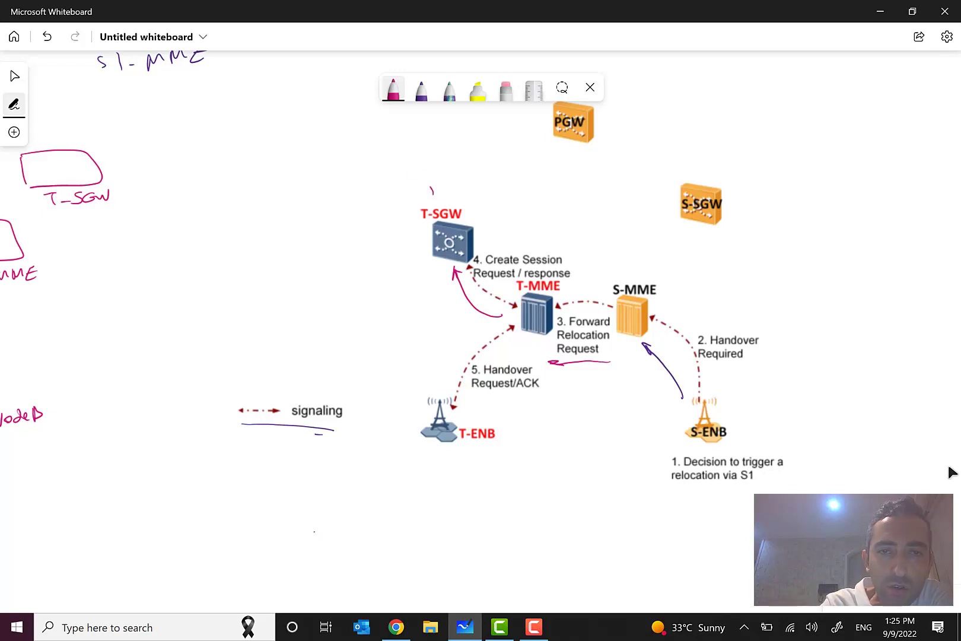
{"action": "left_click_drag", "start_coordinate": [429, 190], "coordinate": [371, 153]}
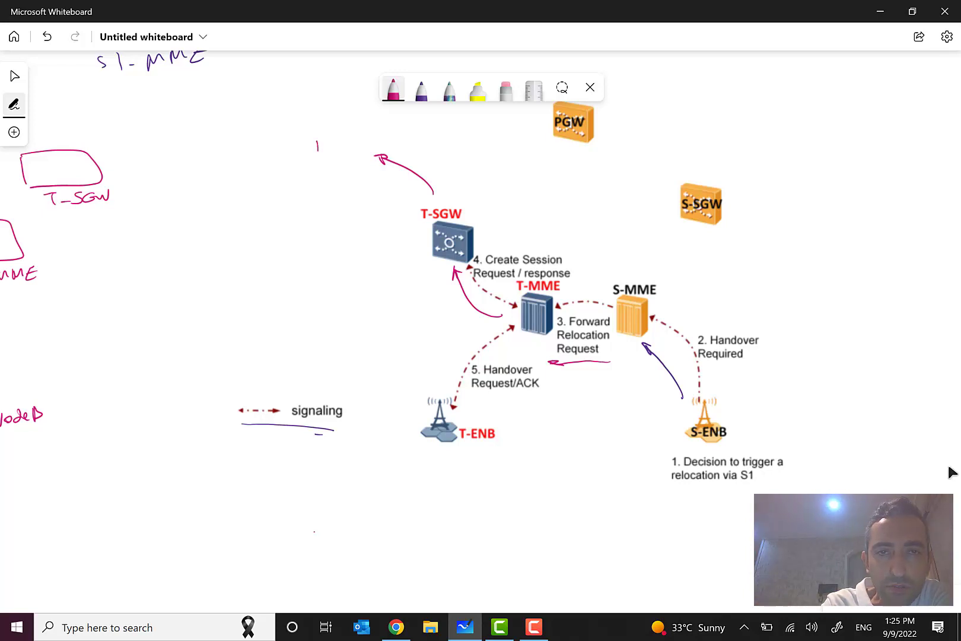
{"action": "left_click_drag", "start_coordinate": [315, 131], "coordinate": [386, 197]}
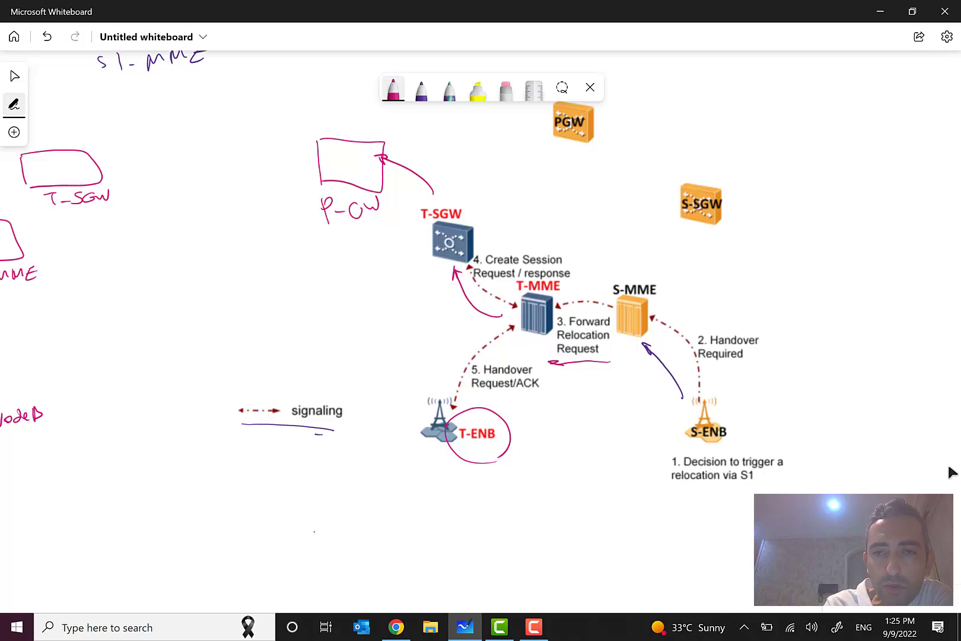
{"action": "left_click_drag", "start_coordinate": [441, 407], "coordinate": [512, 463]}
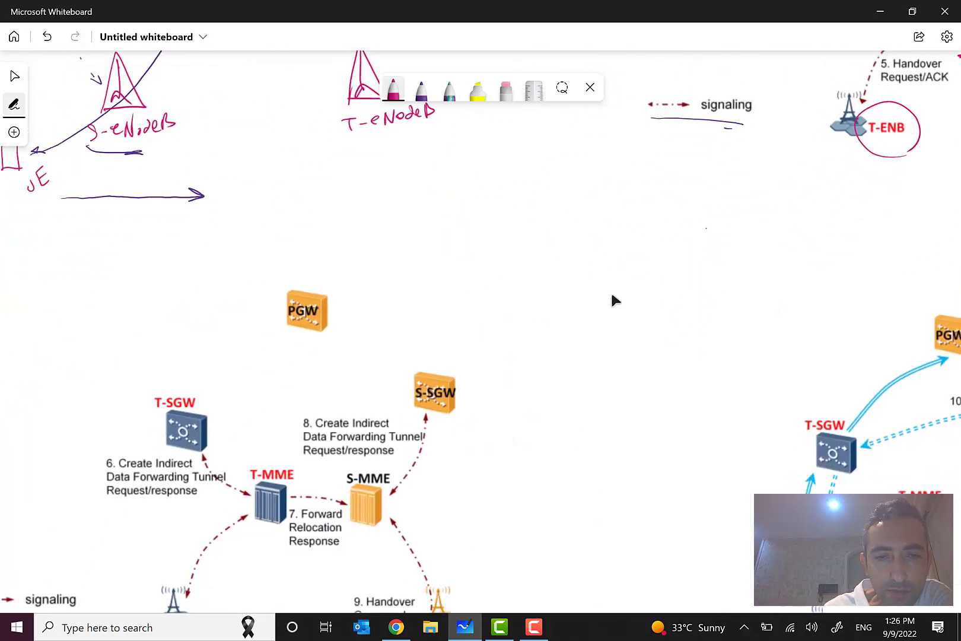
Scroll down to the steps 6–9 indirect data-forwarding diagram.
{"action": "scroll", "scroll_direction": "down", "scroll_amount": 3}
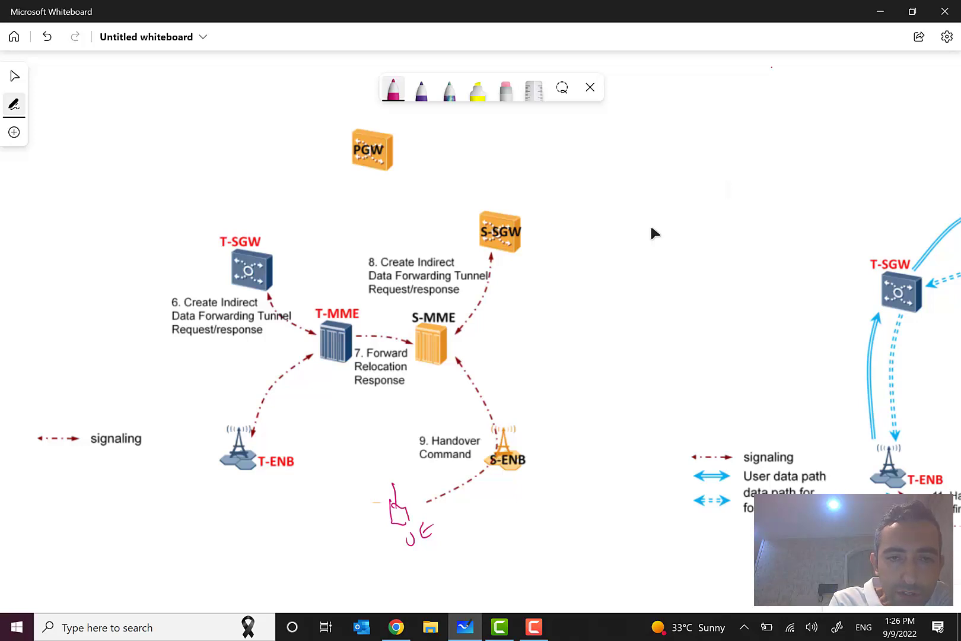
Circle the '9. Handover Command' step in pink ink.
{"action": "left_click_drag", "start_coordinate": [348, 389], "coordinate": [405, 386]}
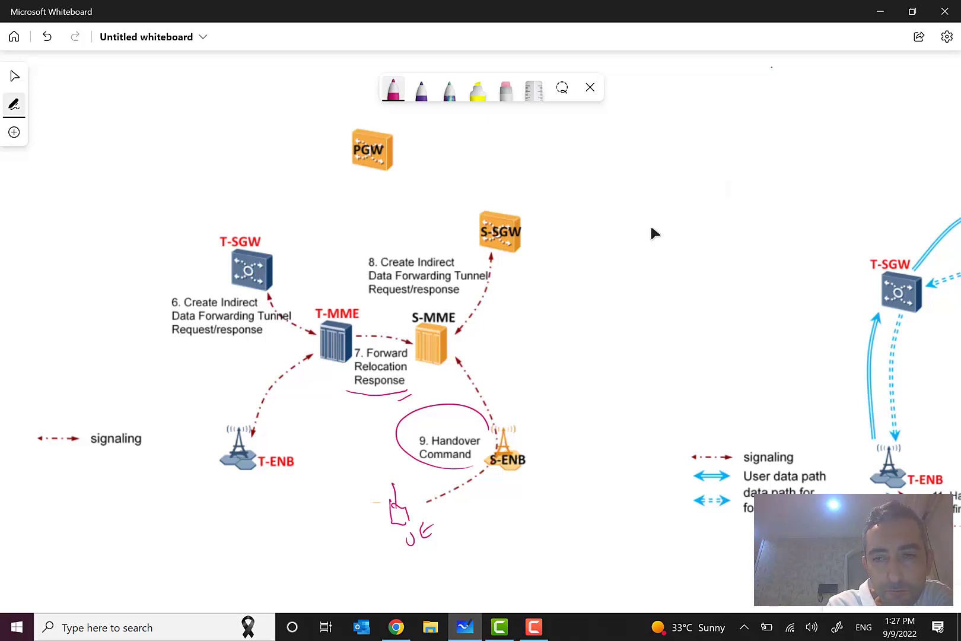
{"action": "mouse_move", "coordinate": [647, 321]}
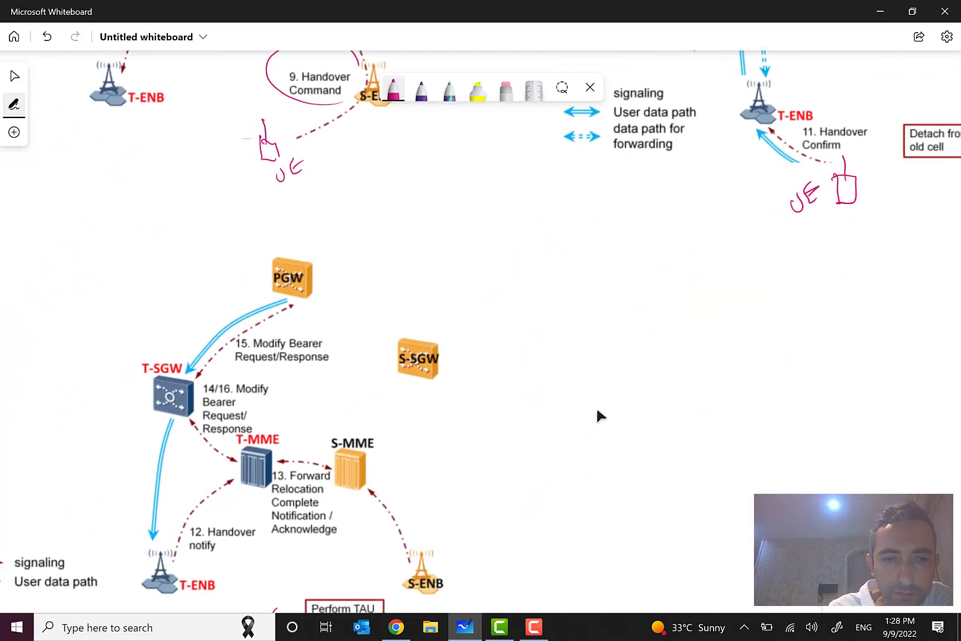
Scroll down to the bearer-modification diagram.
{"action": "scroll", "scroll_direction": "down", "scroll_amount": 3}
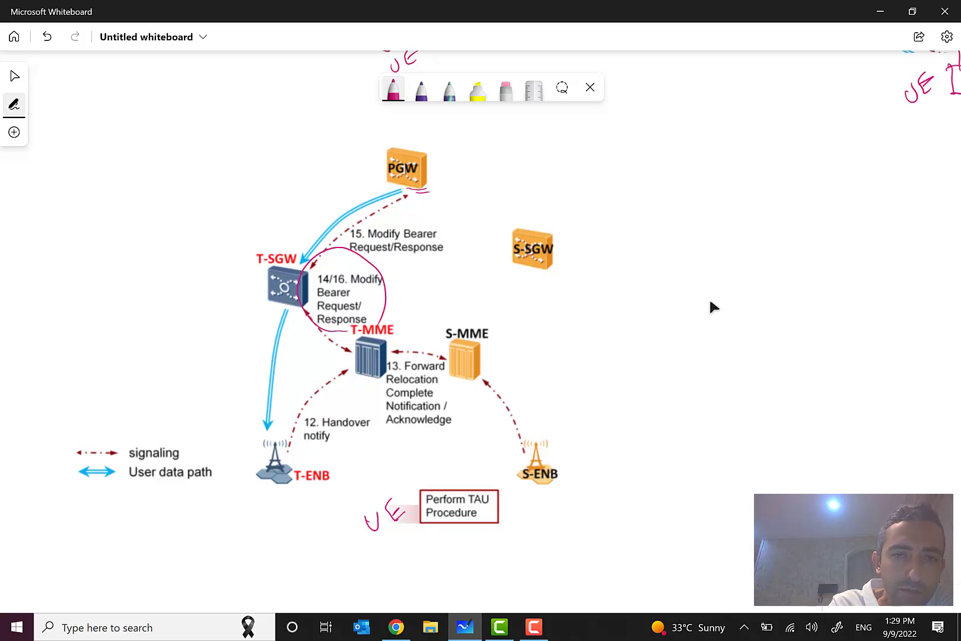
Draw a curve from PGW toward T-ENB and a rightward arrow beneath the UE sketches.
{"action": "left_click_drag", "start_coordinate": [238, 497], "coordinate": [233, 527]}
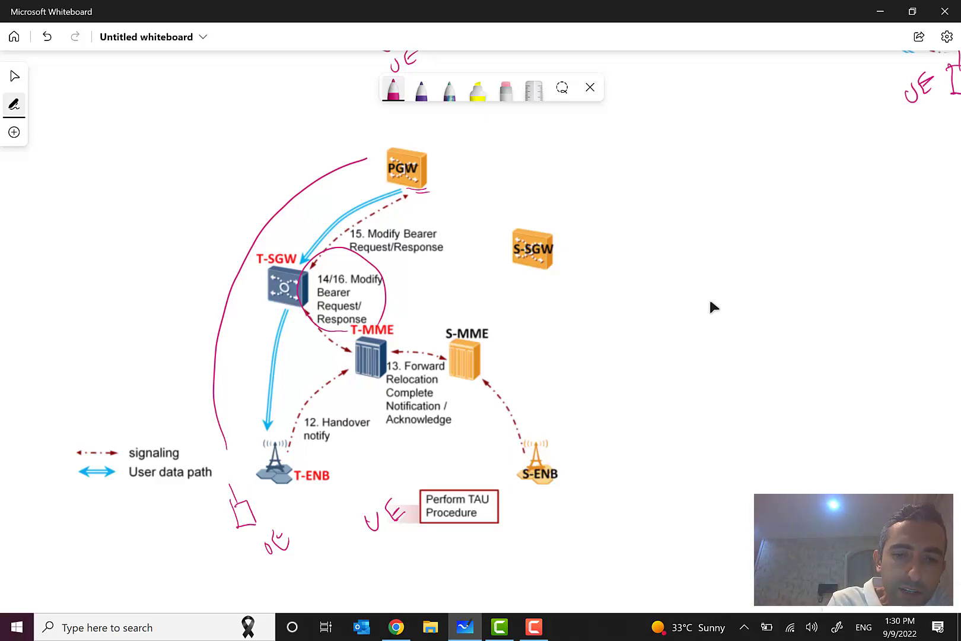
{"action": "left_click_drag", "start_coordinate": [318, 549], "coordinate": [343, 549]}
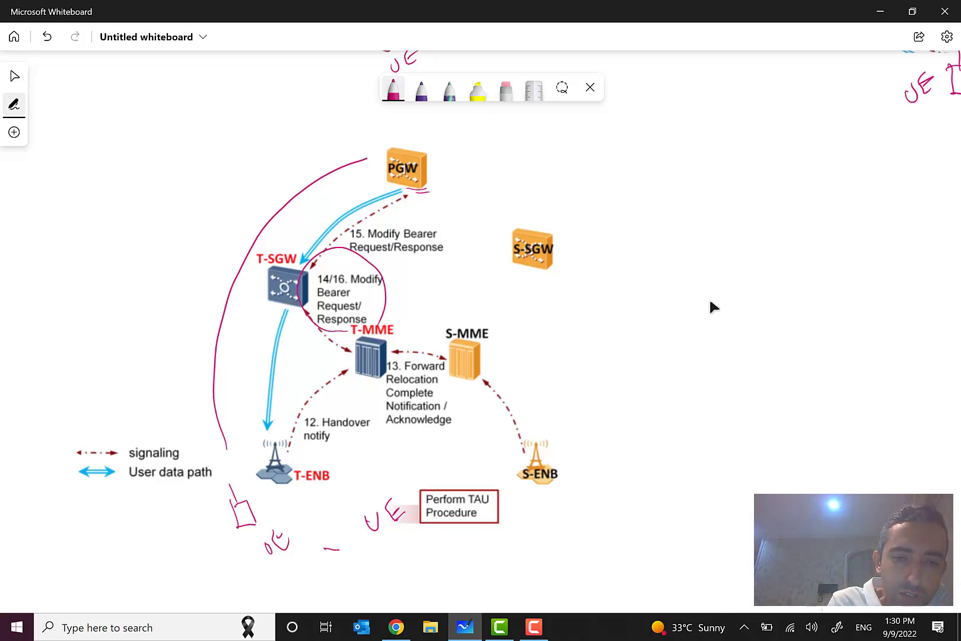
{"action": "left_click_drag", "start_coordinate": [321, 551], "coordinate": [520, 551]}
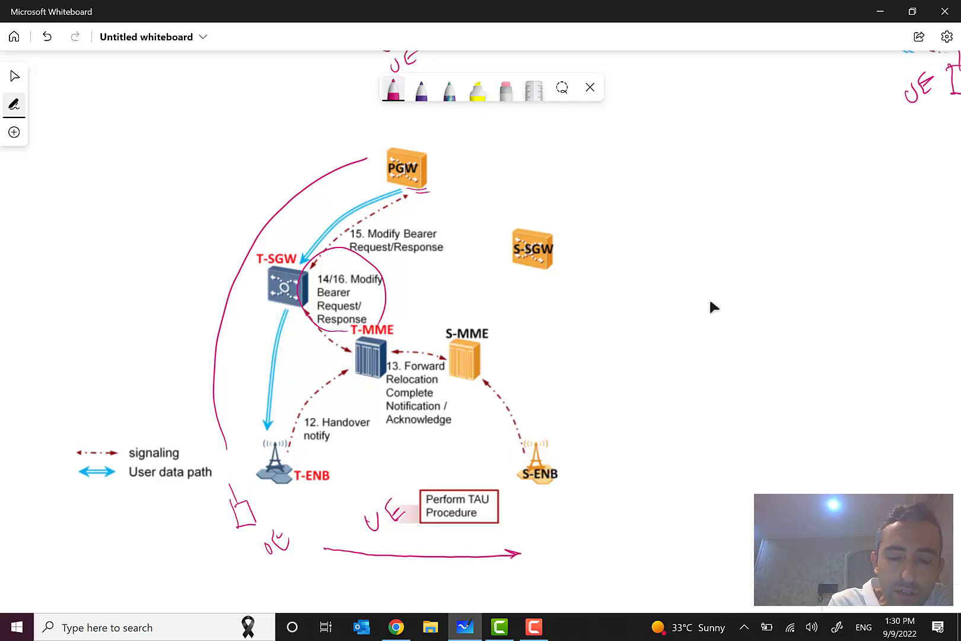